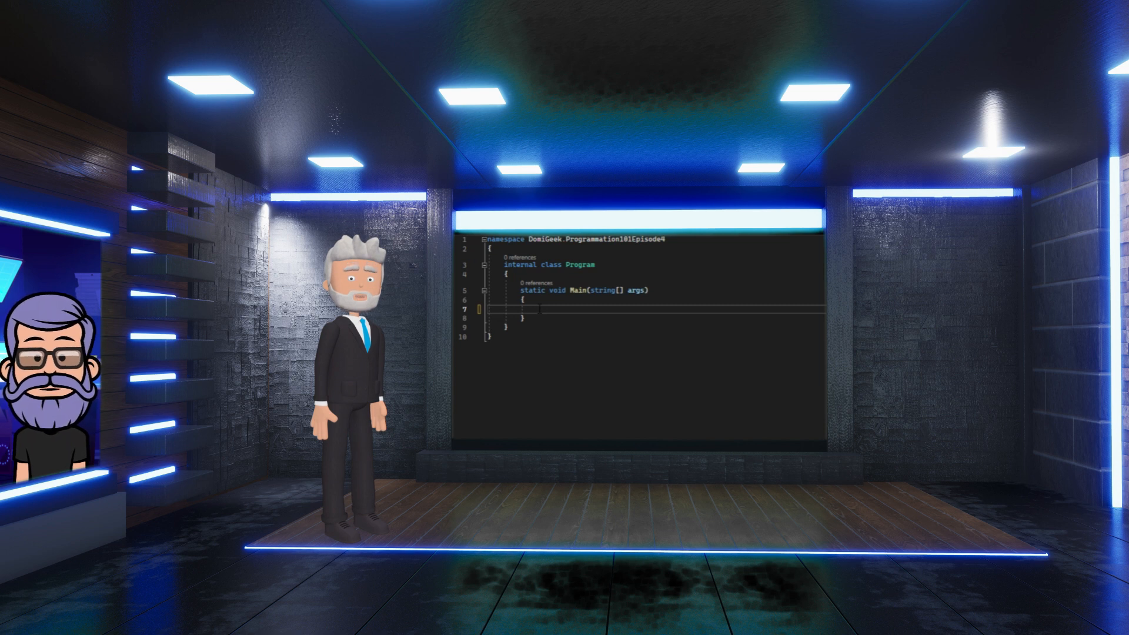
Write Console.WriteLine("Bonjour, Quel est ton prénom?"); as the first statement in Main.
text(Console.WriteLine()
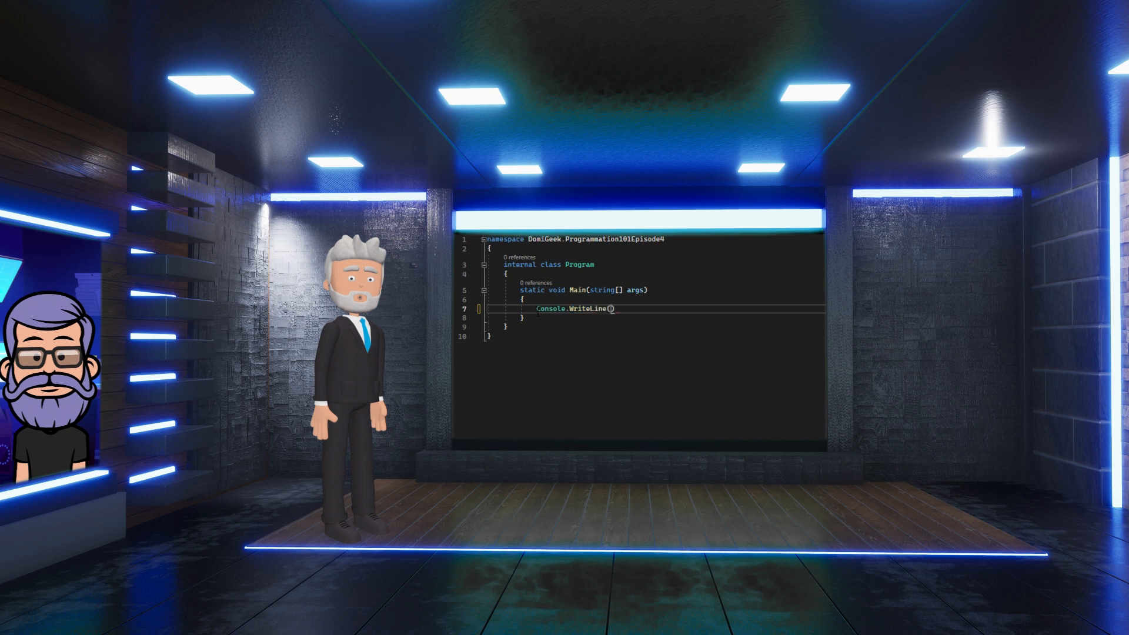
text("Bonjour,")
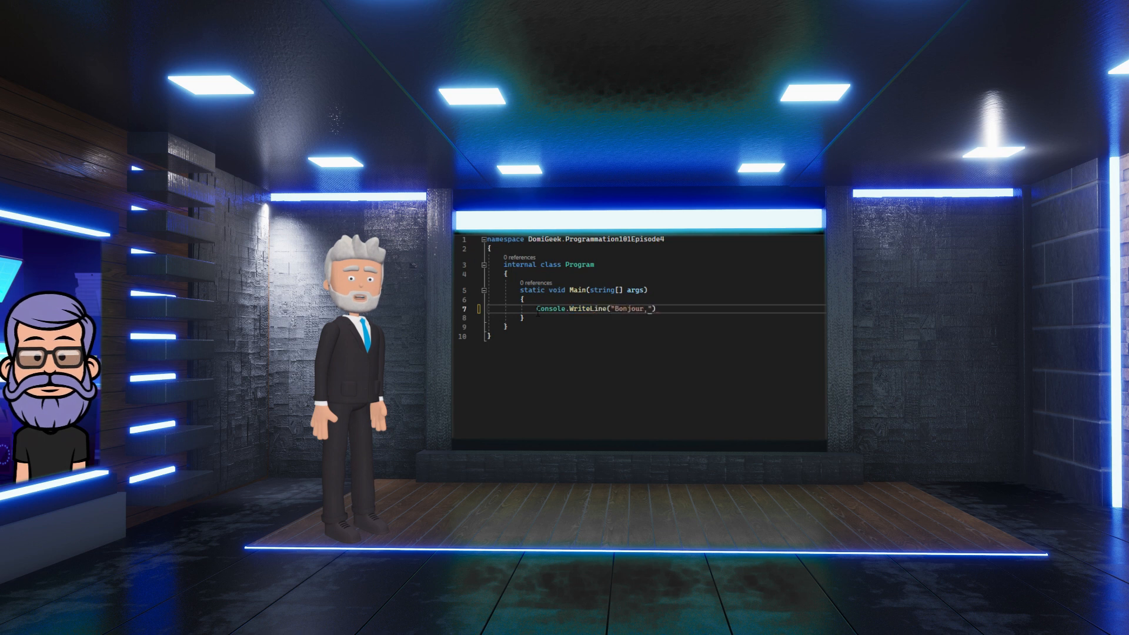
text(Quel est ton prénom)
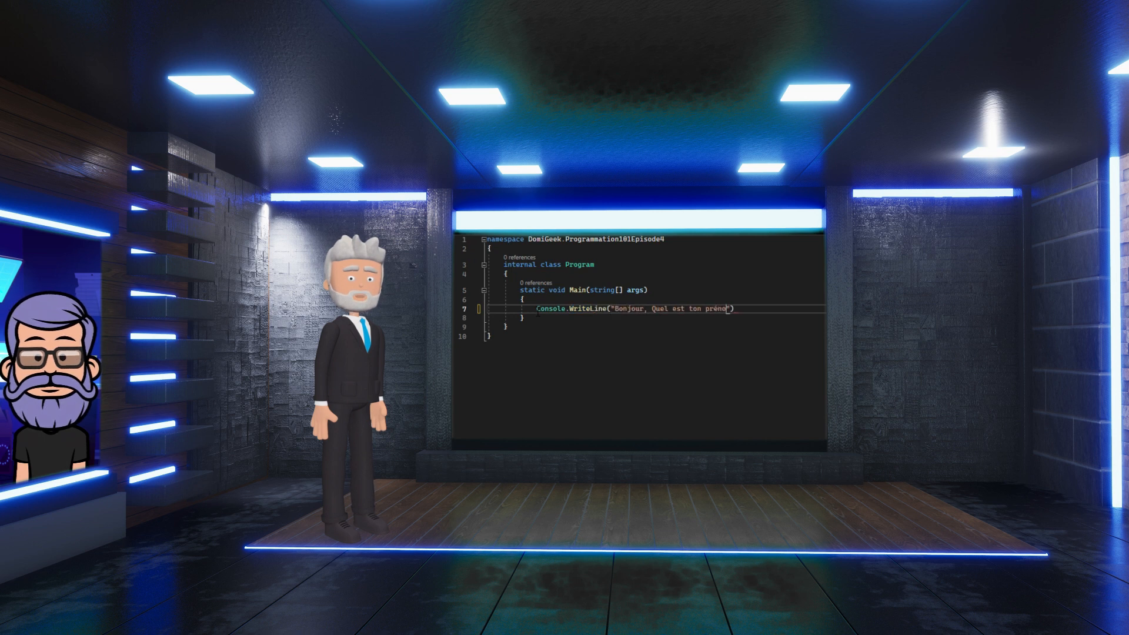
text(?)
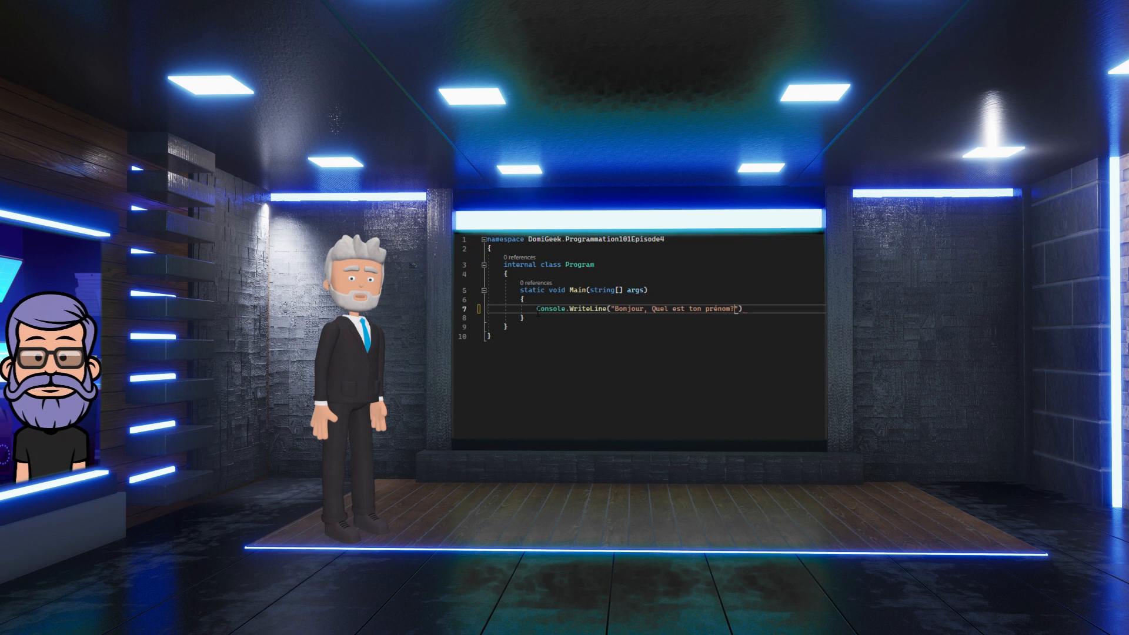
mouse_move(547, 309)
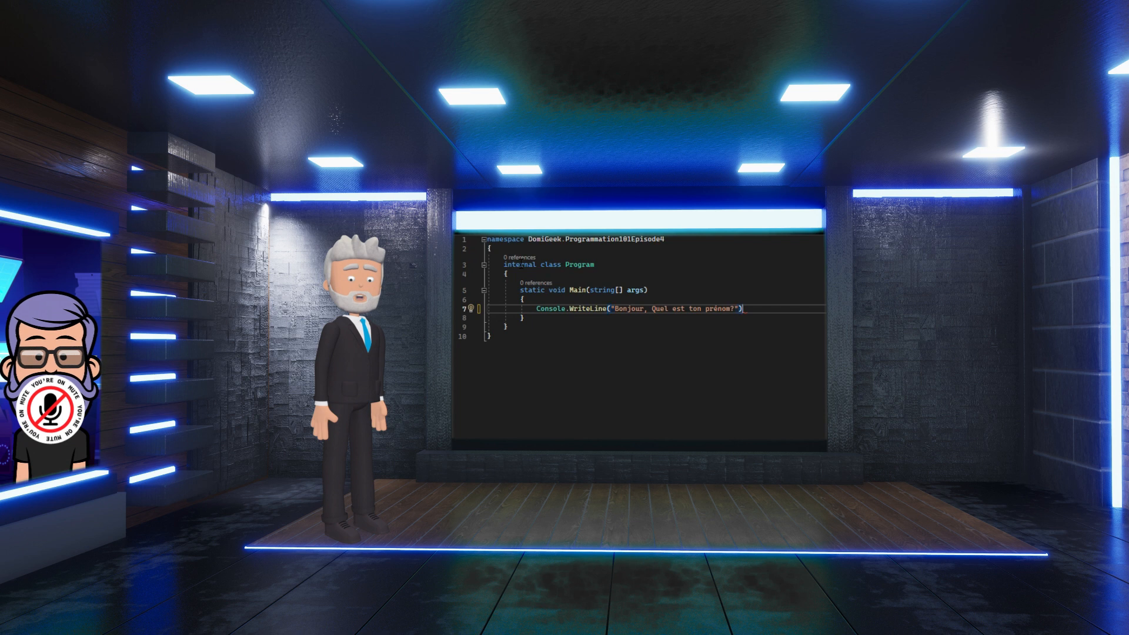
text(;)
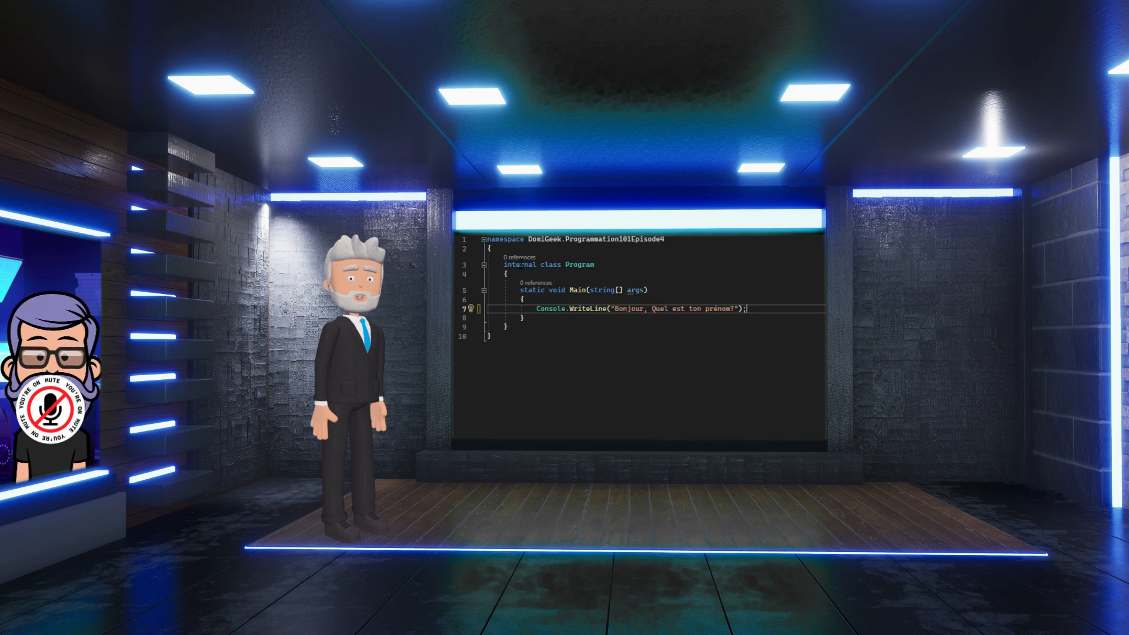
Add a Console.ReadLine(); call after the question, completing Console via IntelliSense.
text(Console.WriteLine()
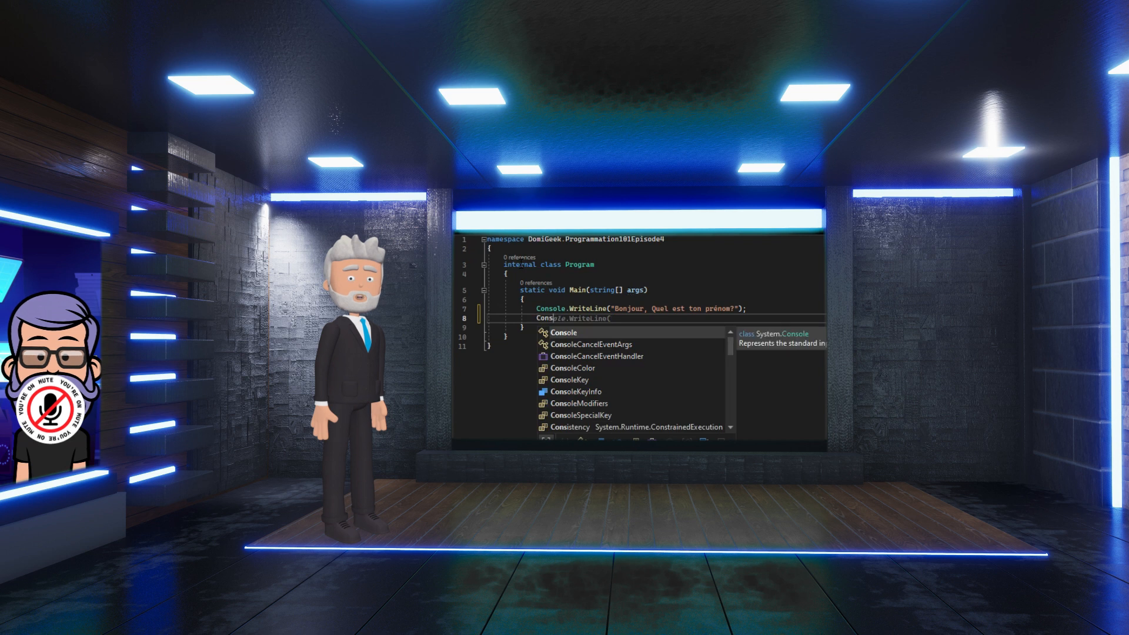
text(.)
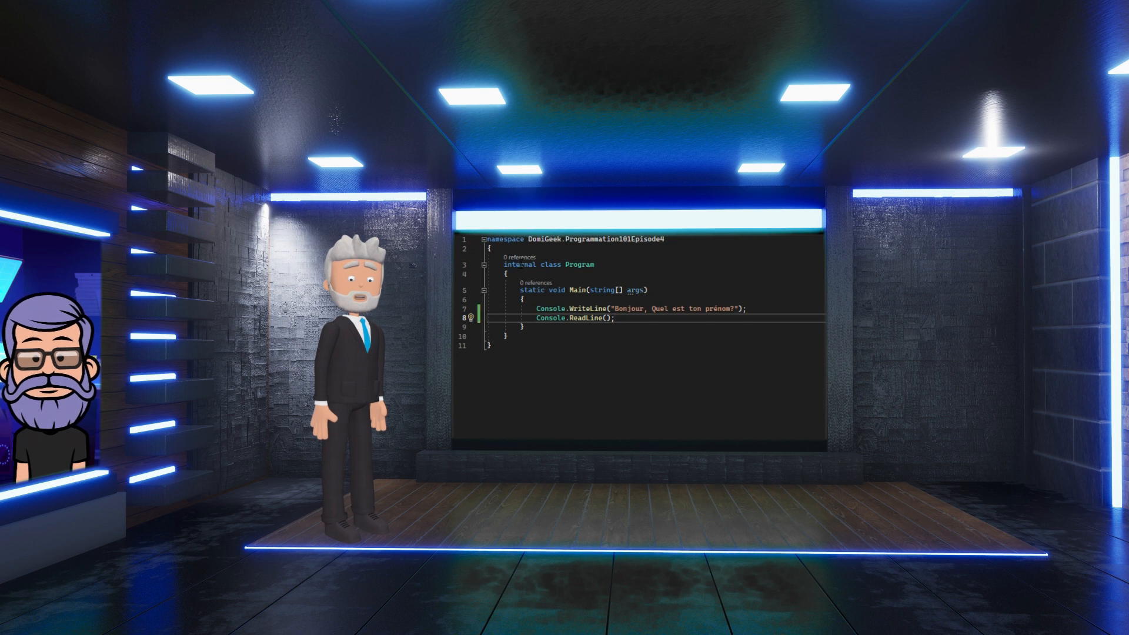
click(489, 290)
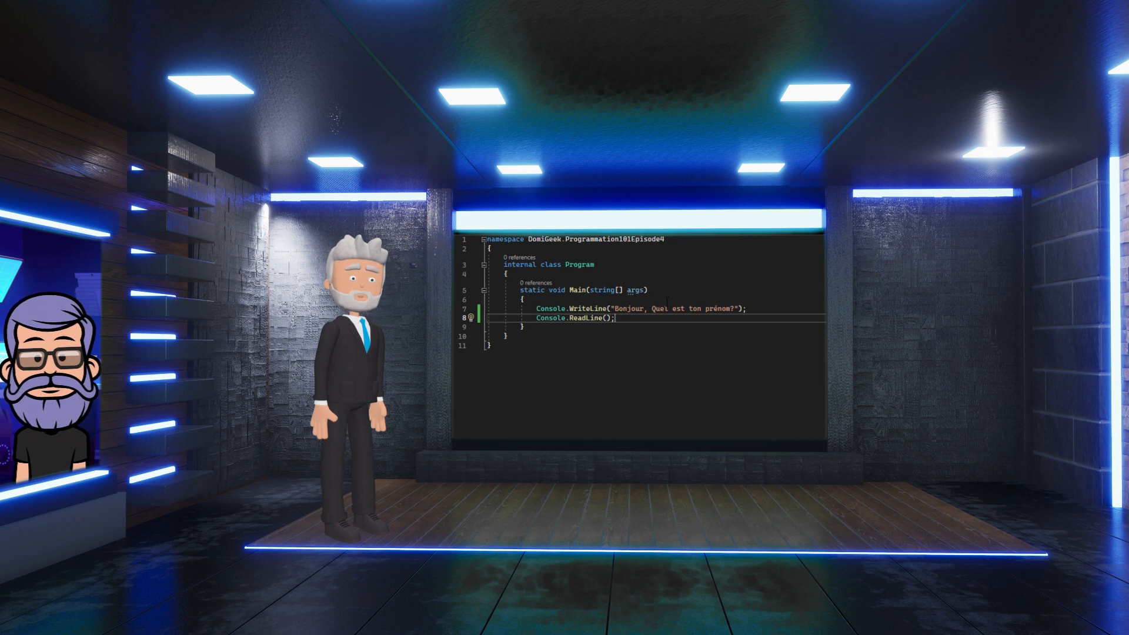
Declare string message = "Bonjour" and string question = "Quel est ton prénom ?" at the top of Main.
click(620, 301)
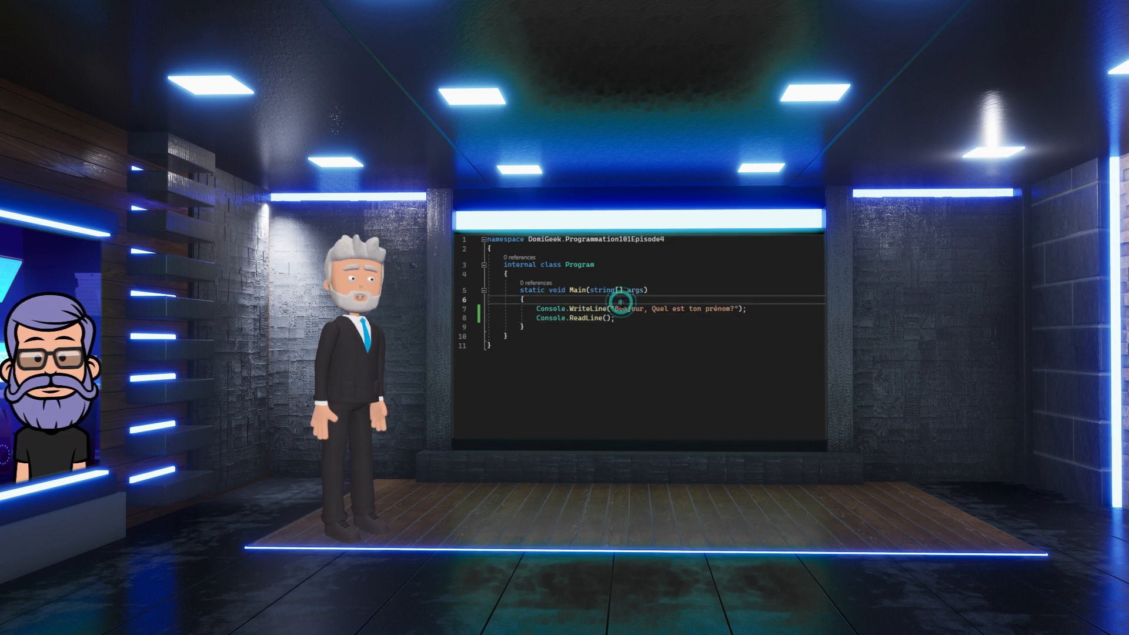
text(string me)
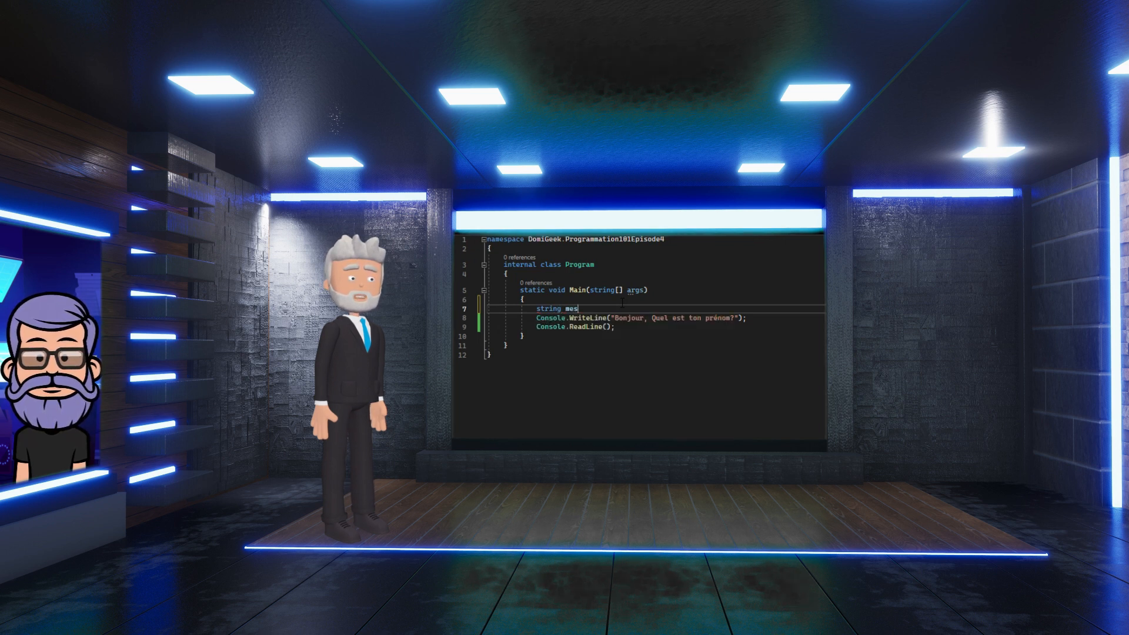
text(sage = "Bonjour")
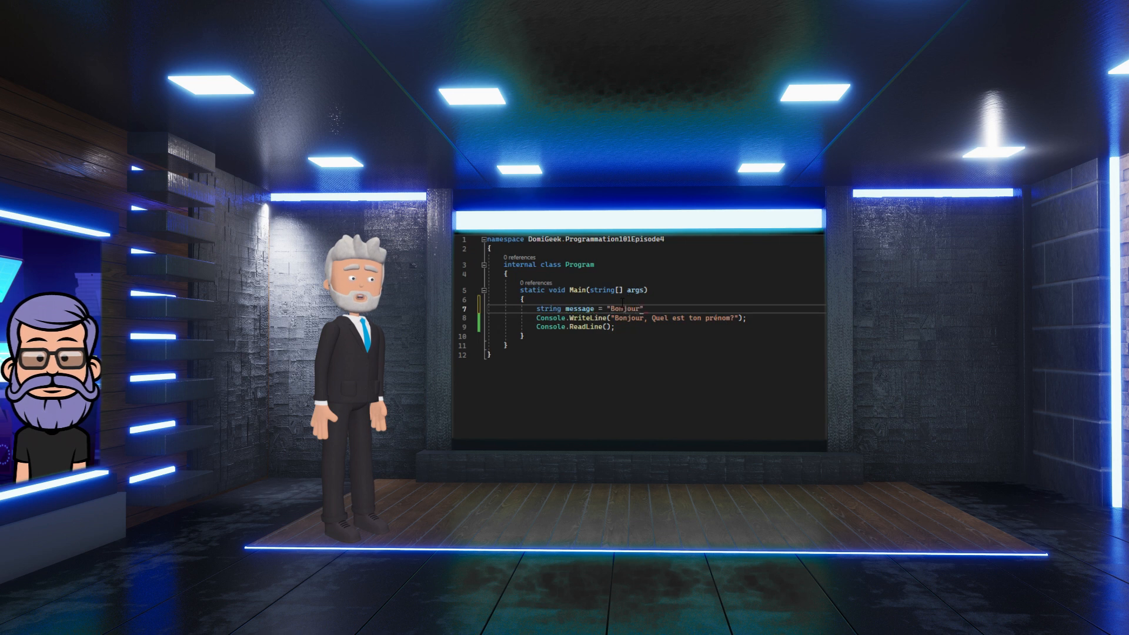
text(string question = "Quel est ton)
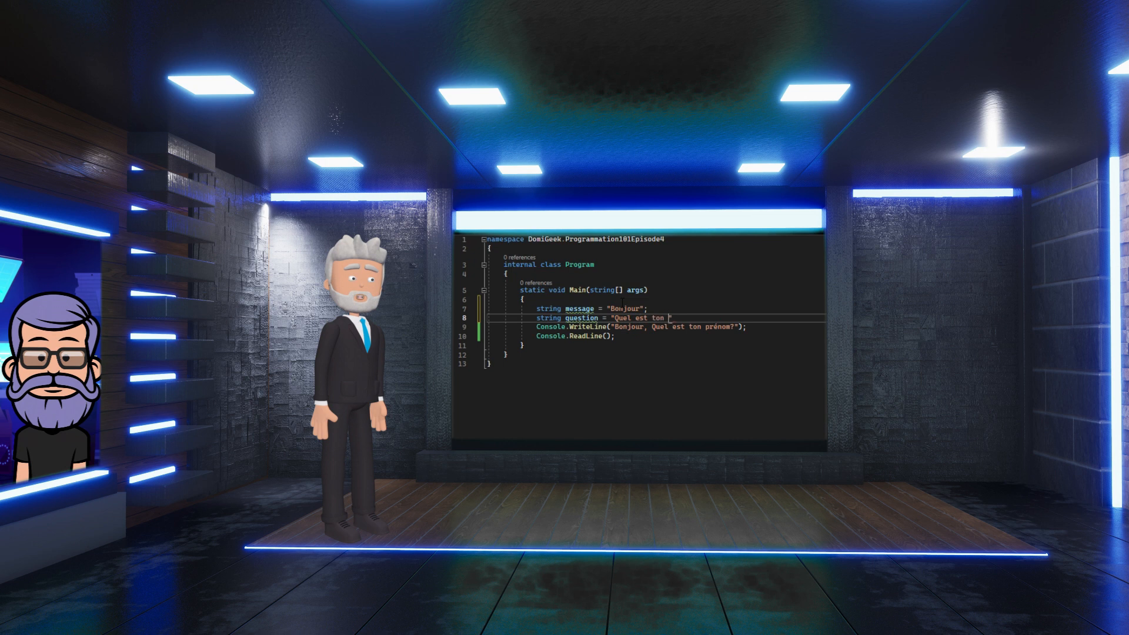
text(prénom ?")
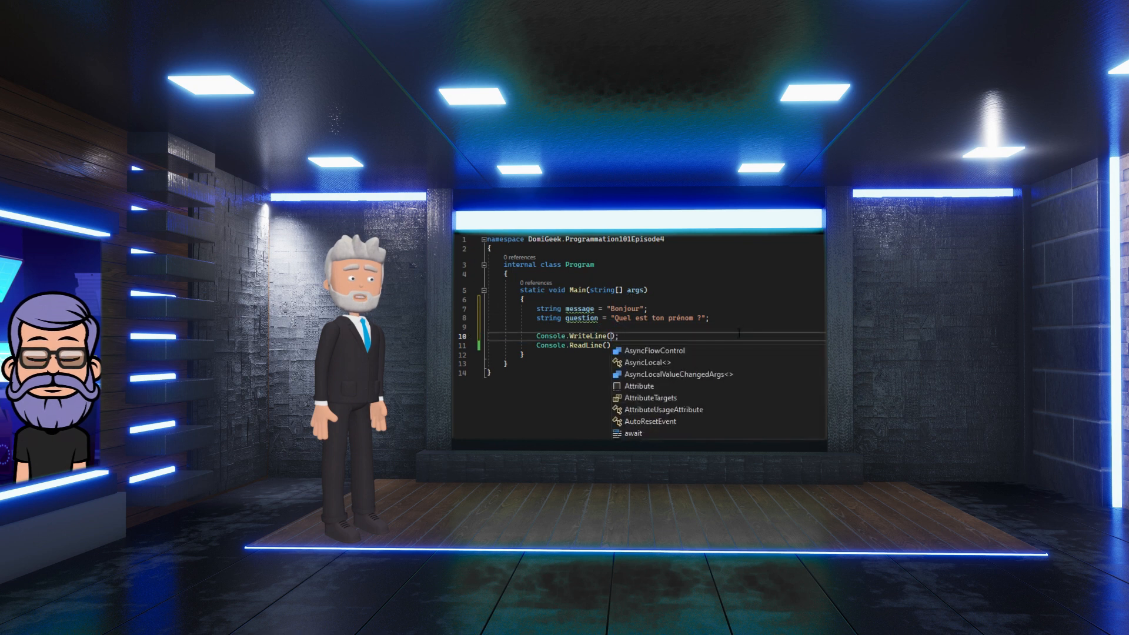
Change the WriteLine argument to message + ", " + question.
text(message +)
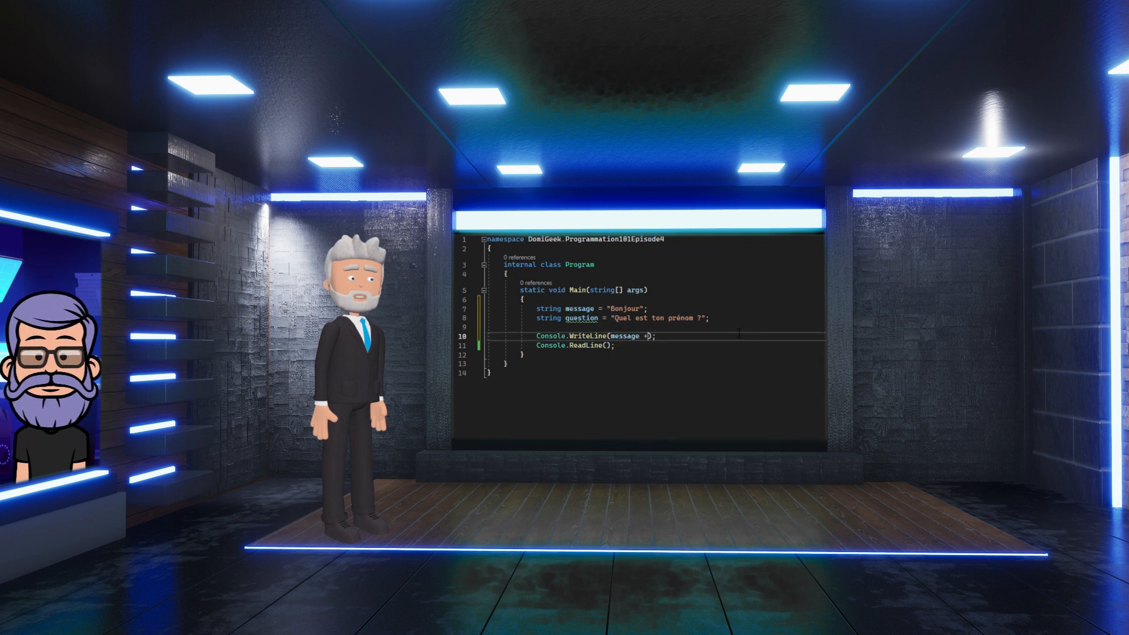
text(", " + question)
click(575, 345)
text(string prenom = )
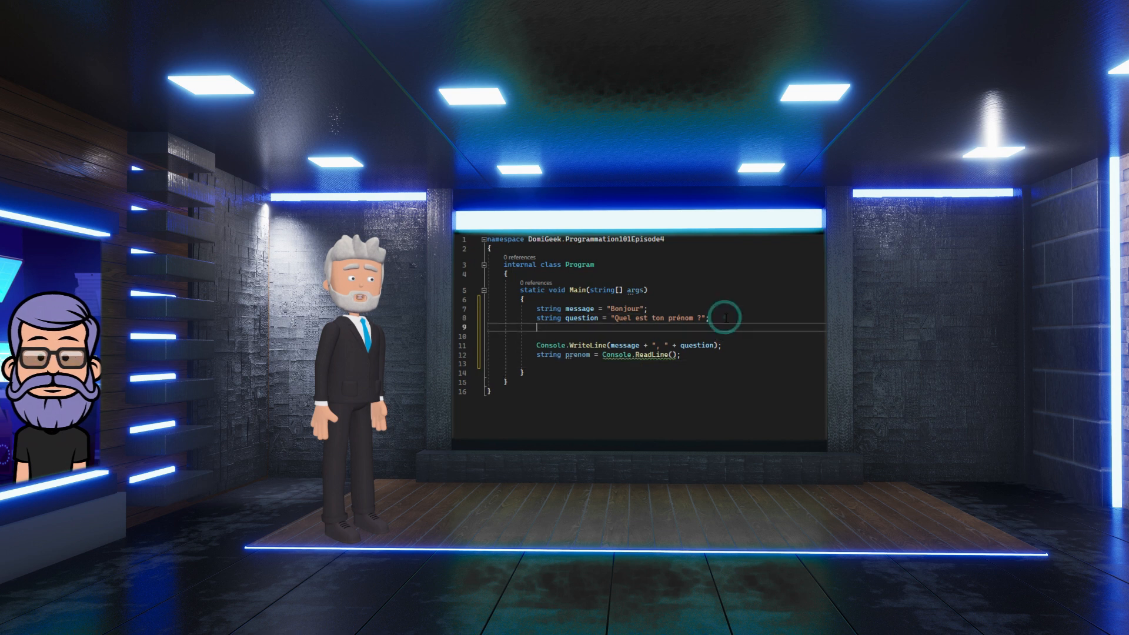
Add question2 = "Quel est ton nom?", print it, and store the reply in string nom via Console.ReadLine().
text(string question2 =)
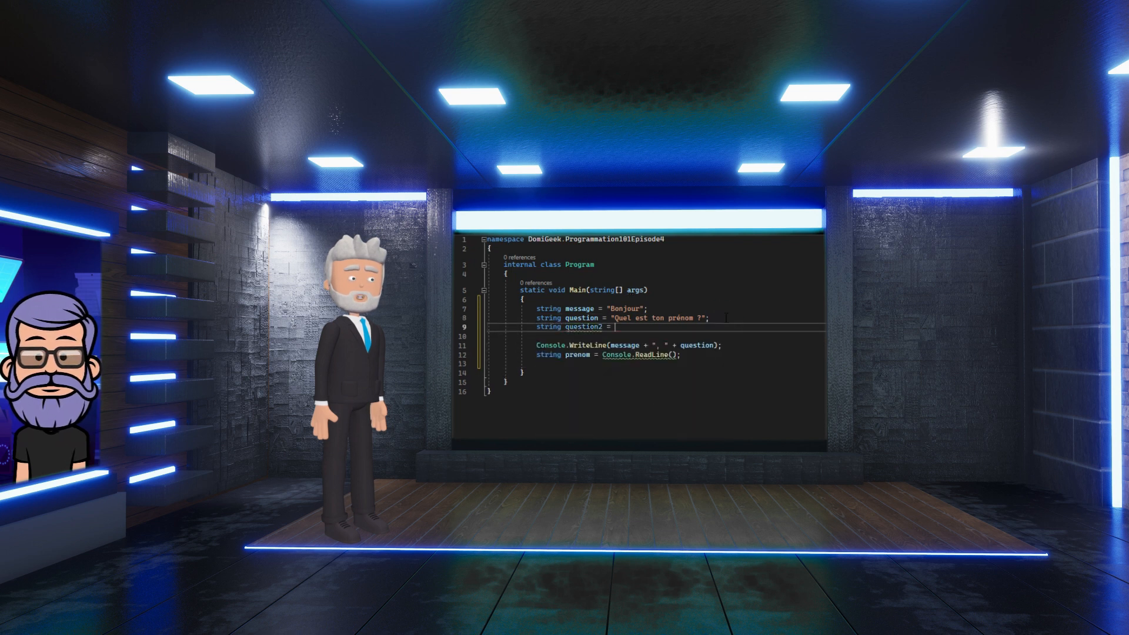
text("Quel est ton nom")
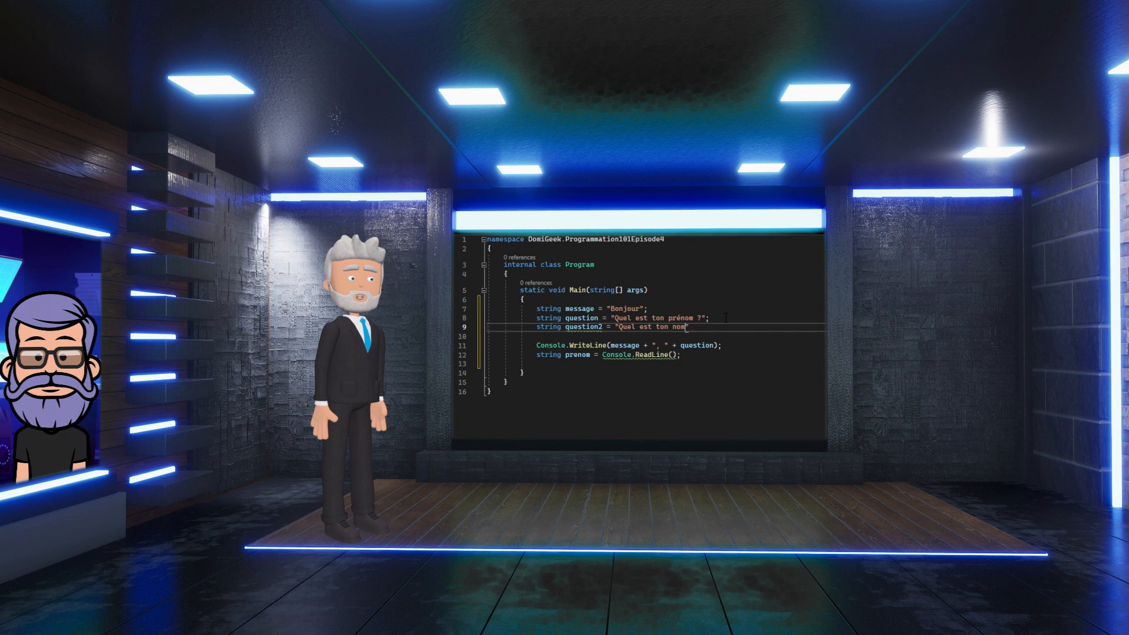
text(?";)
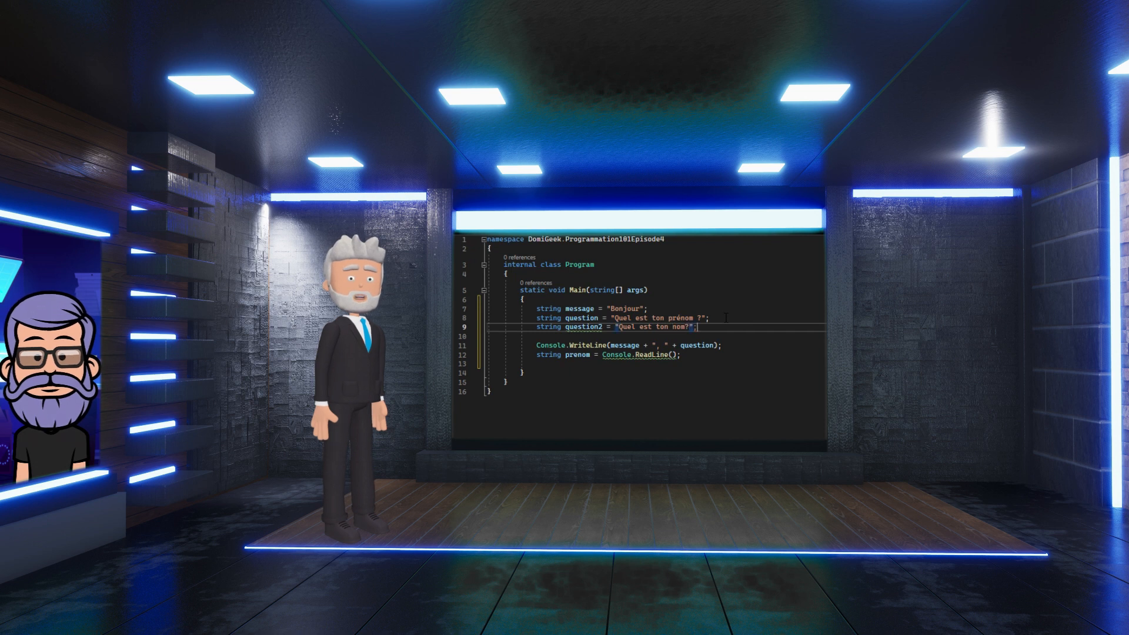
text(Console.WriteLine(question2);)
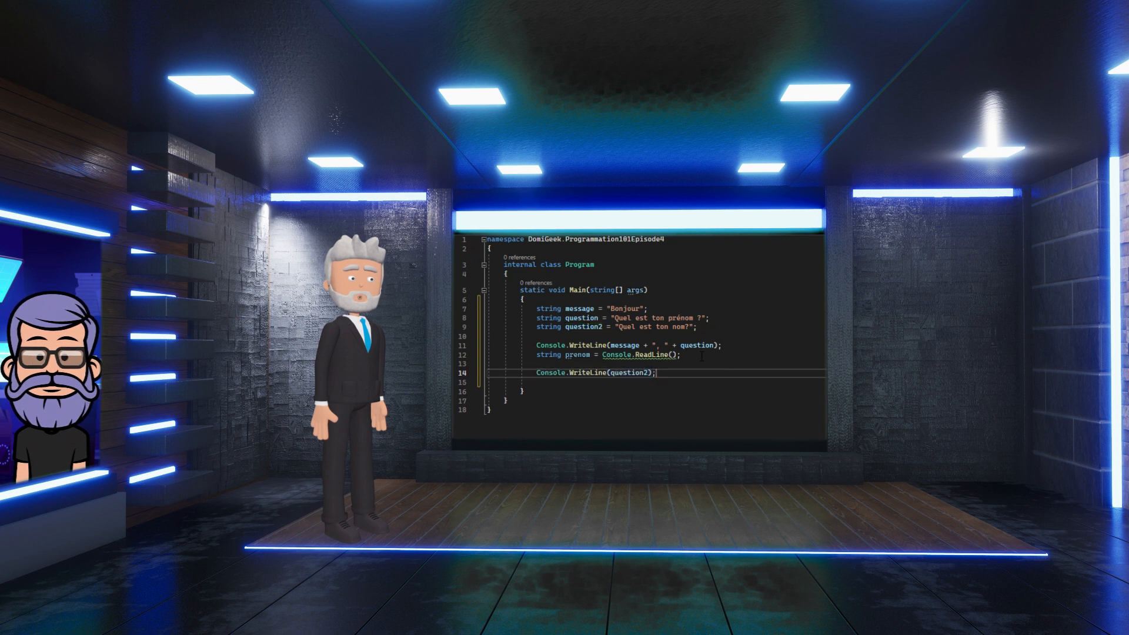
text(string nom)
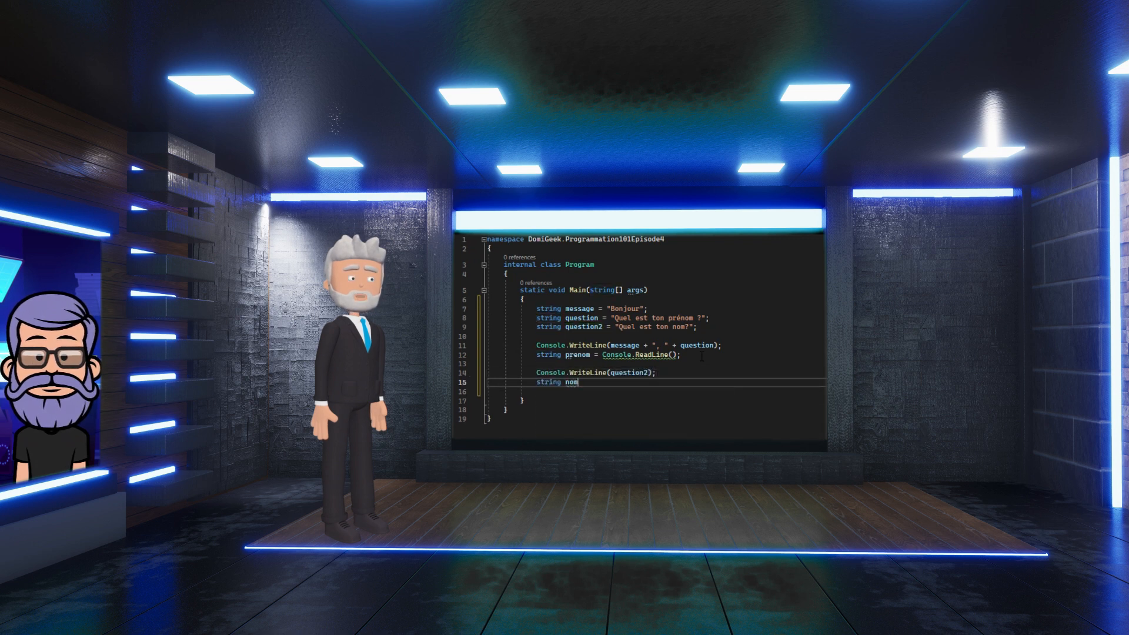
text(= Console.ReadLine();)
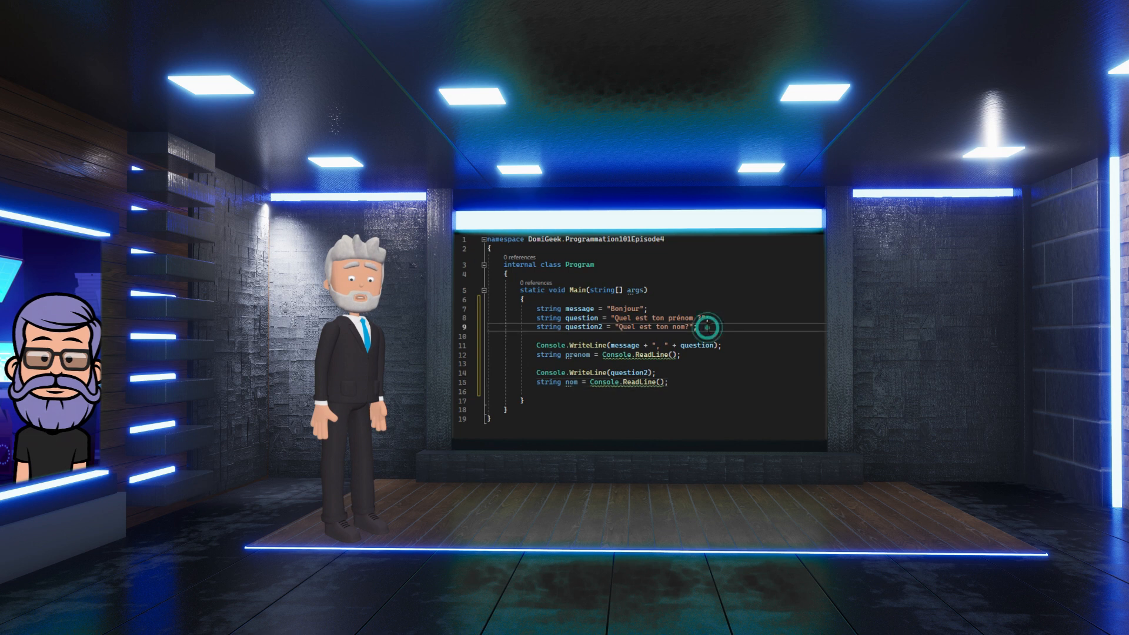
Declare greeting = "Enchanté de faire ta connaissance" and print it followed by prenom and nom.
text(string greeting = "Enchanté)
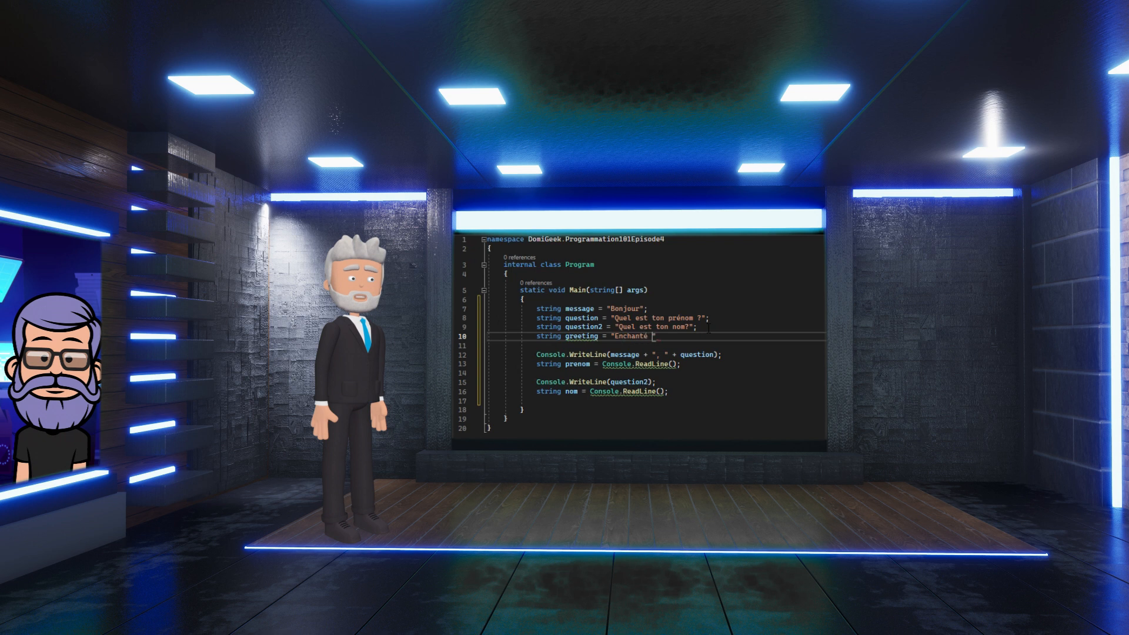
text(de faire ta connaissan)
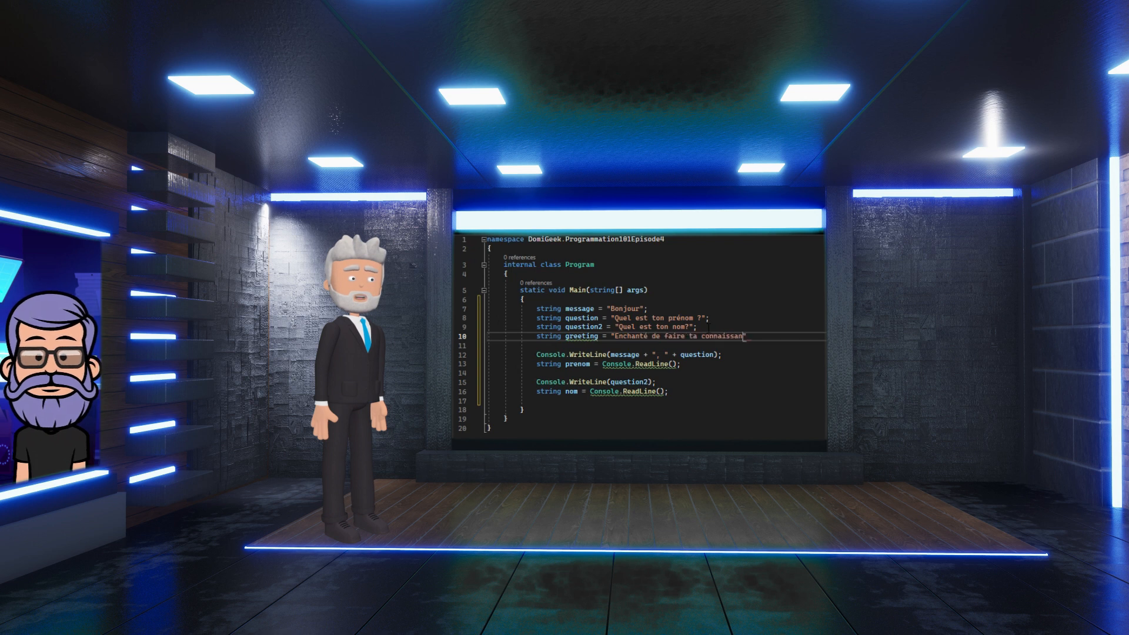
text(")
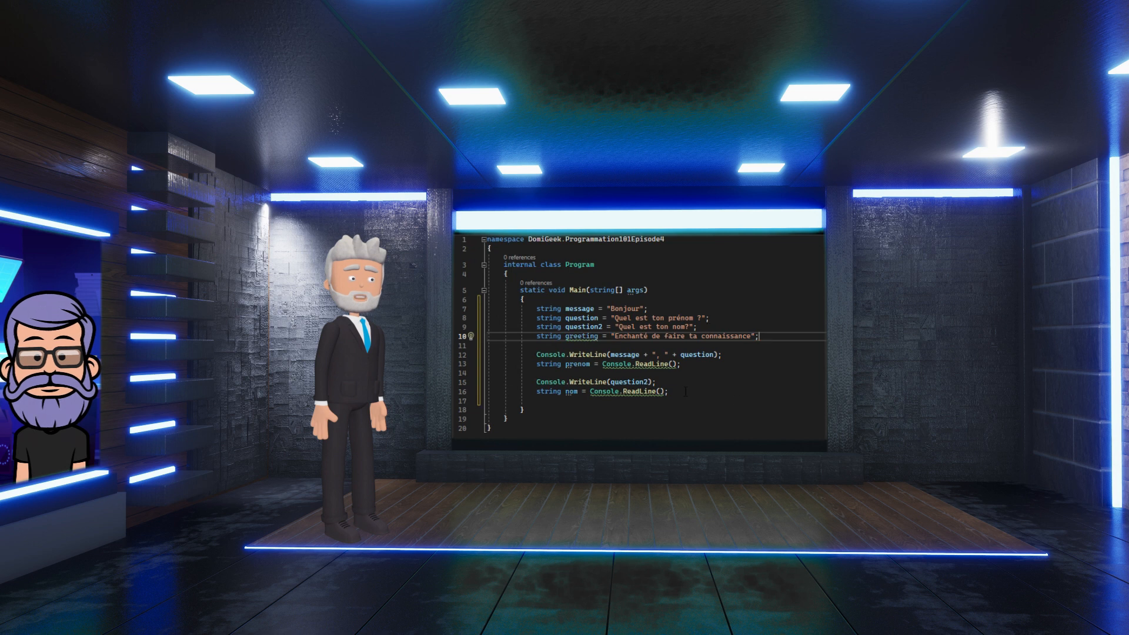
text(Console.WriteLine(ques)
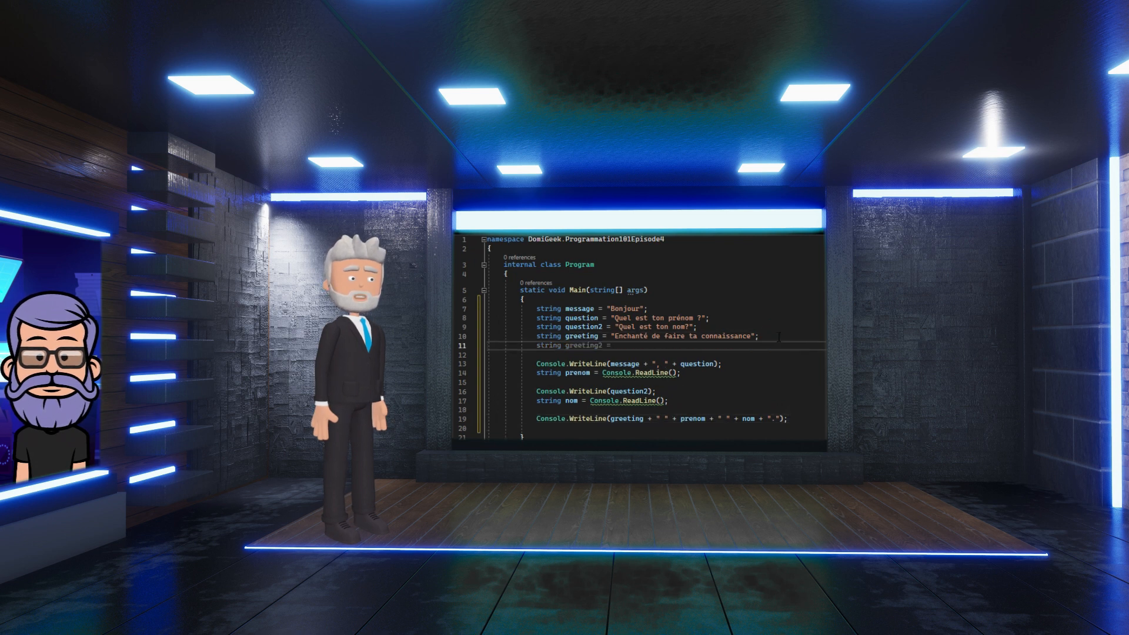
Declare aurevoir = "Appuie sur une touche pour fermer le programme.", print it, and end with Console.ReadLine().
text(aurevoir = "Appuie sur une touche pour fermer le programme.";)
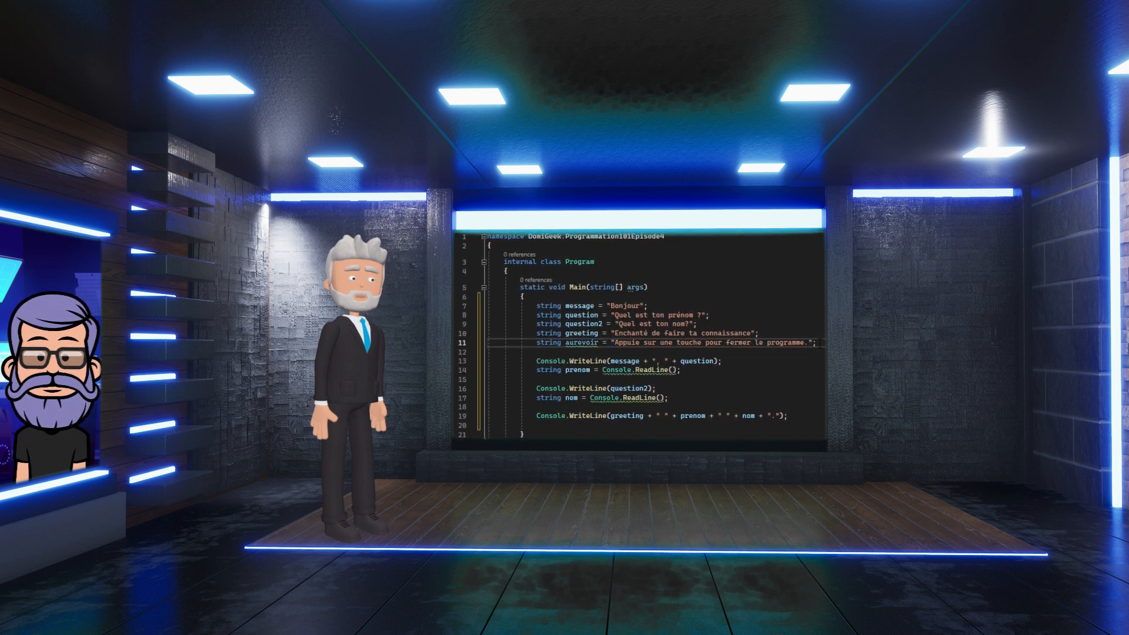
text(Console.WriteLine(question);)
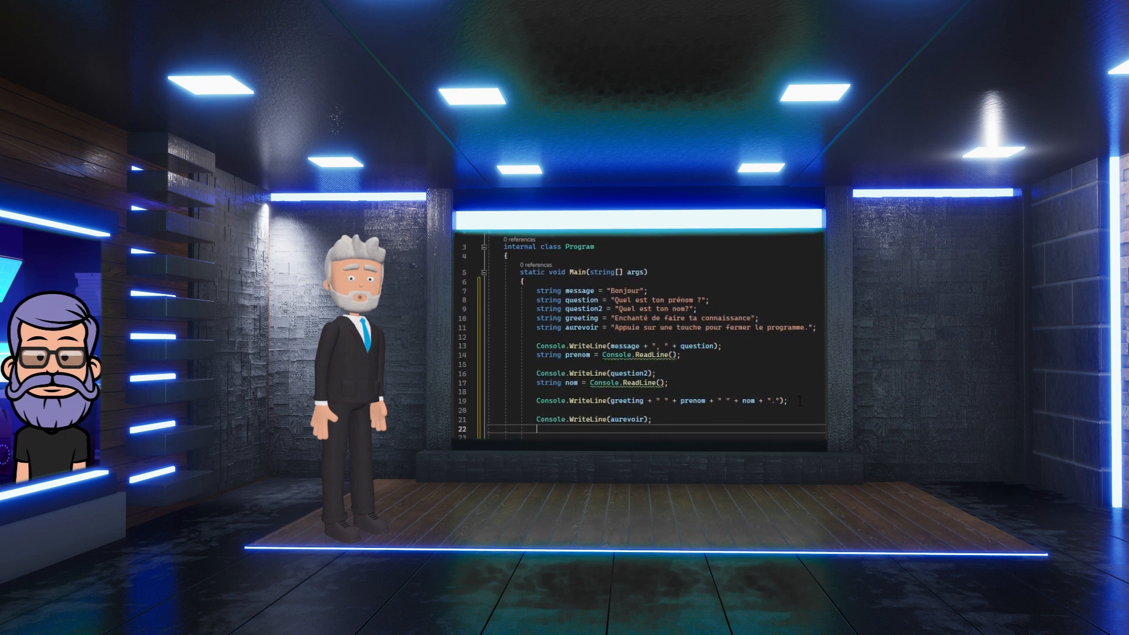
text(Console.ReadLine();)
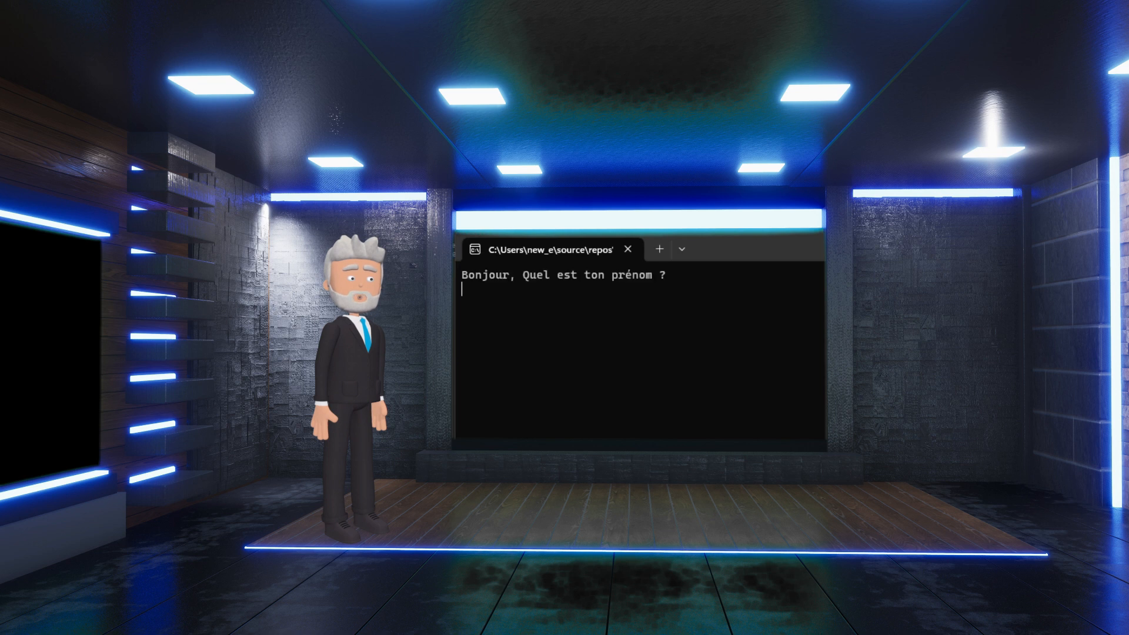
mouse_move(663, 342)
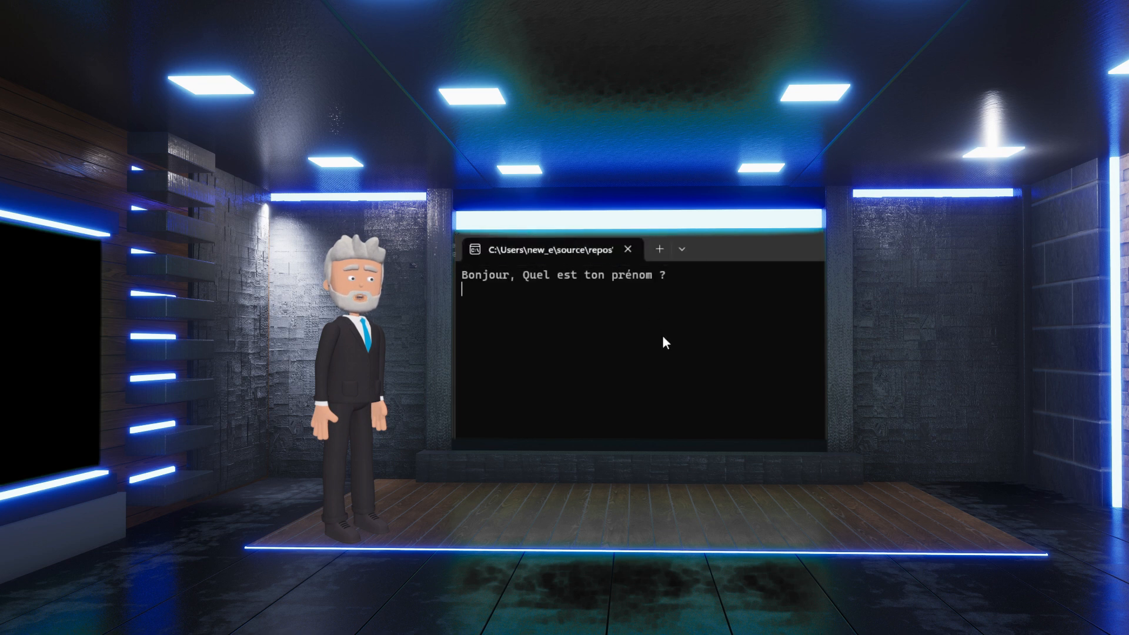
Answer the running program's first-name prompt with "Domi" in the terminal.
text(Domi)
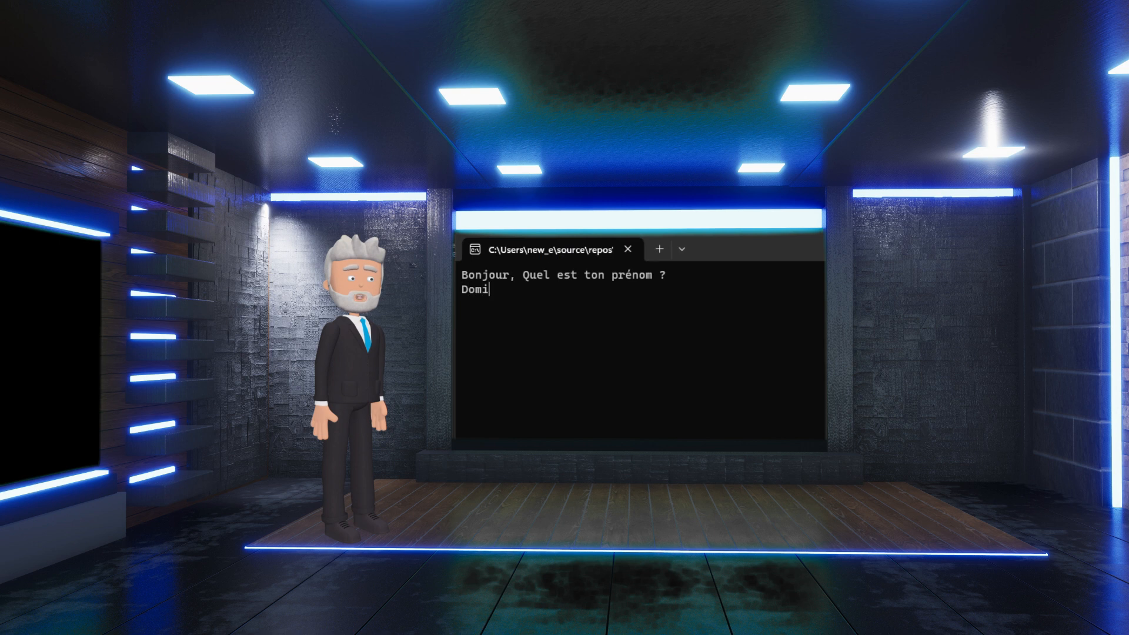